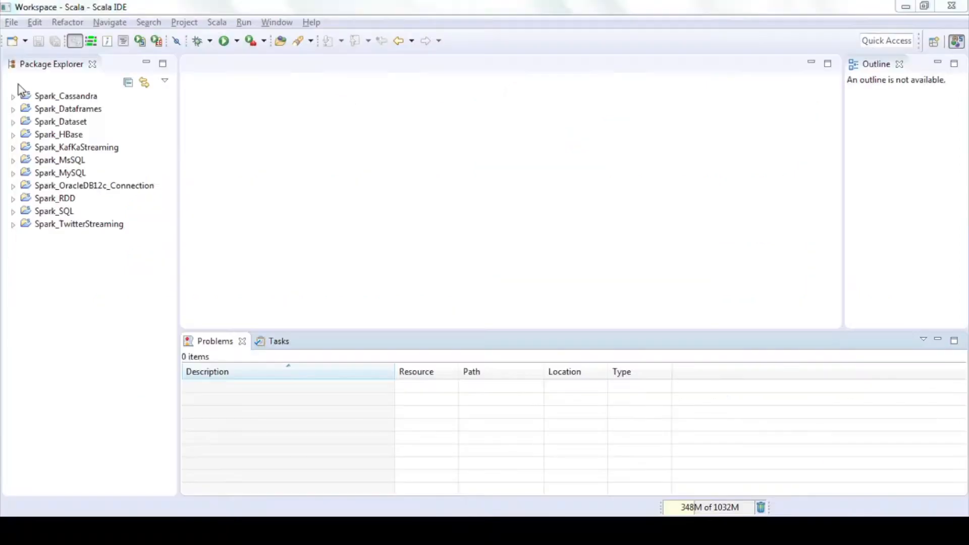
{"action": "mouse_move", "coordinate": [19, 48]}
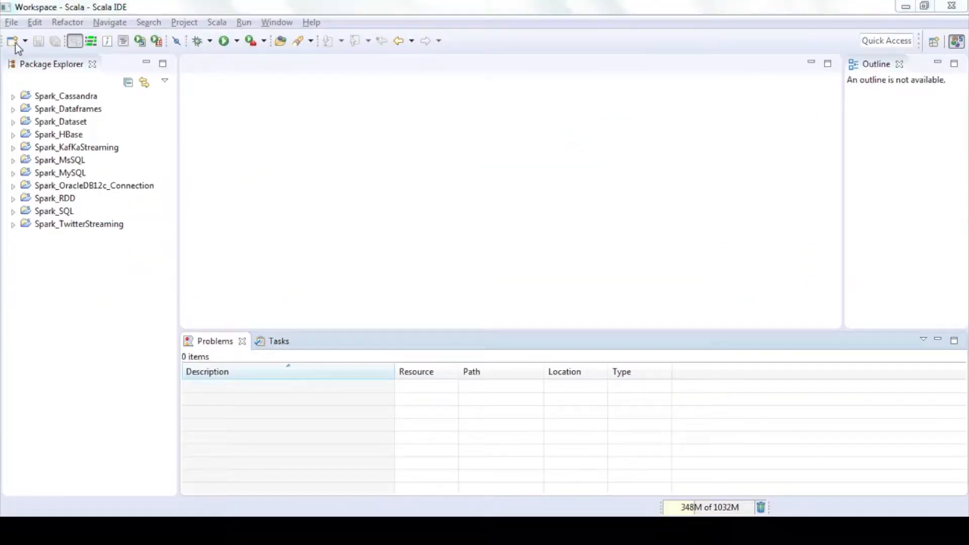
{"action": "mouse_move", "coordinate": [11, 24]}
{"action": "type", "text": "Spark_LinearReg"}
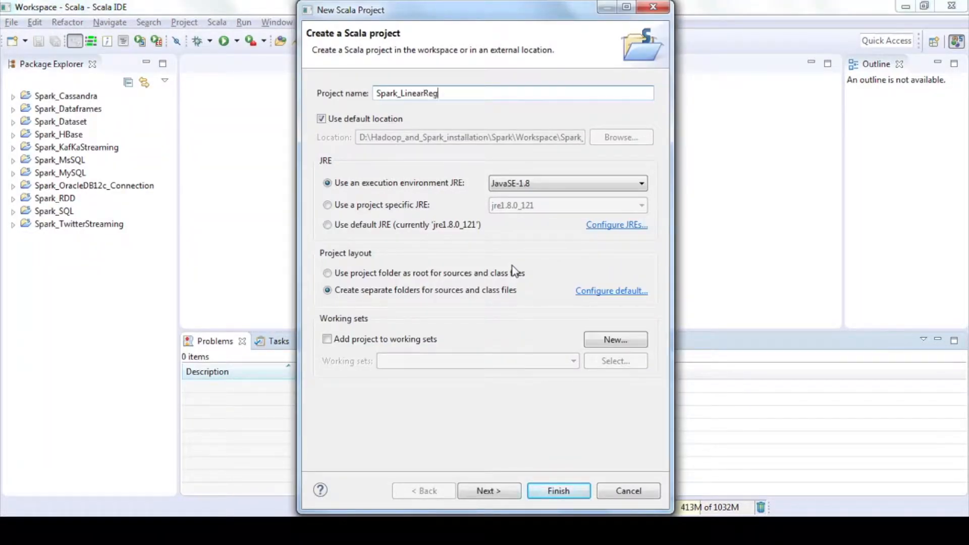
Add the external Spark JAR files to the Spark_LinearRegression project's libraries and finish creating it
{"action": "left_click", "coordinate": [488, 491]}
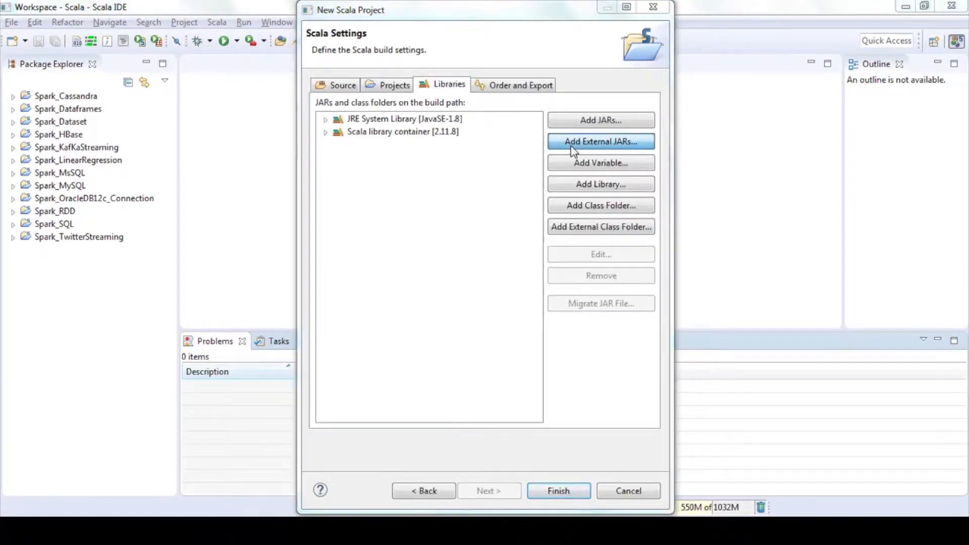
{"action": "left_click", "coordinate": [600, 142]}
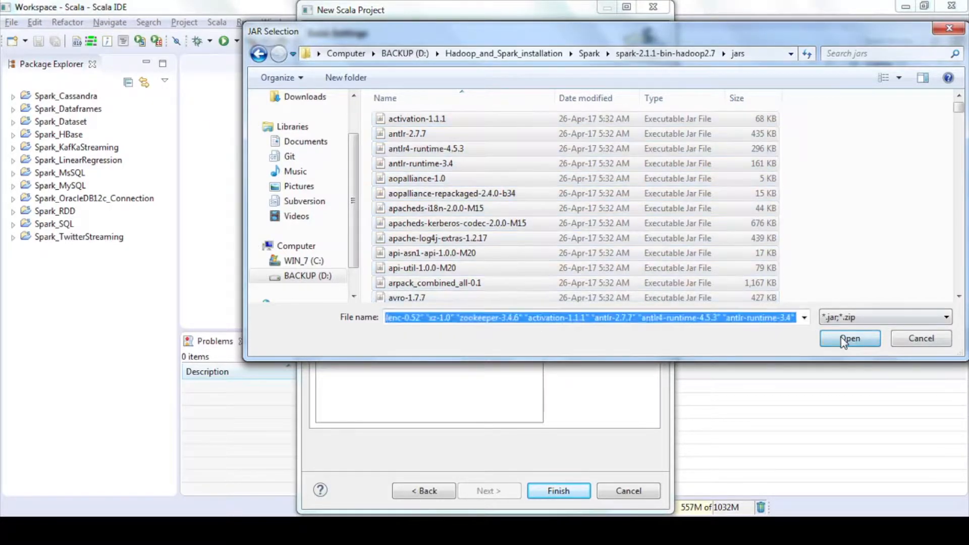
{"action": "left_click", "coordinate": [849, 338]}
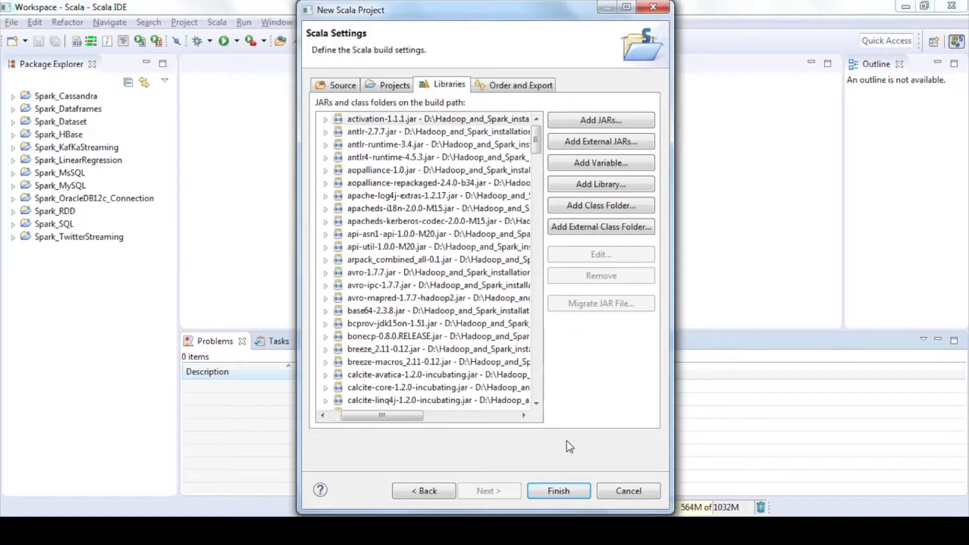
{"action": "left_click", "coordinate": [556, 490]}
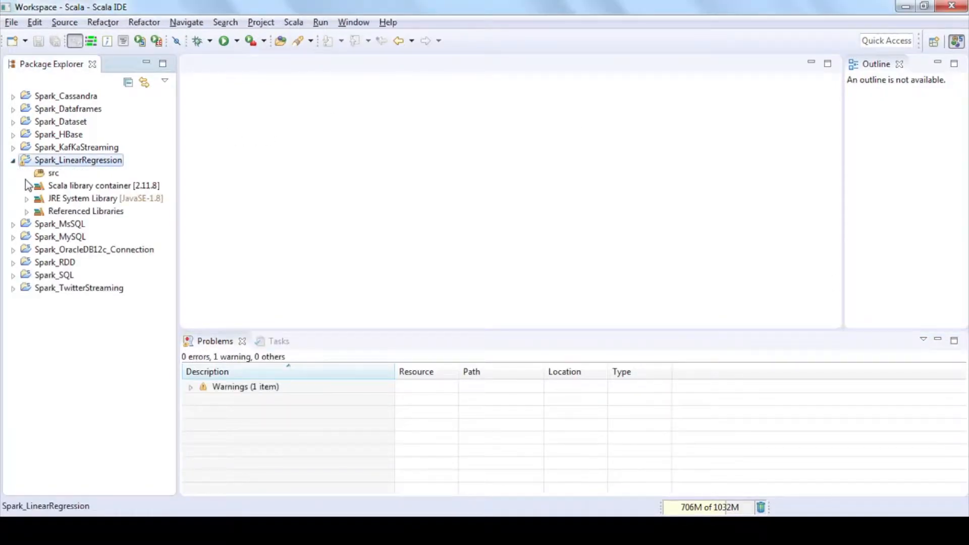
Create the Sangam.Spark package under src and start adding a LinearRegression object to it
{"action": "left_click", "coordinate": [53, 173]}
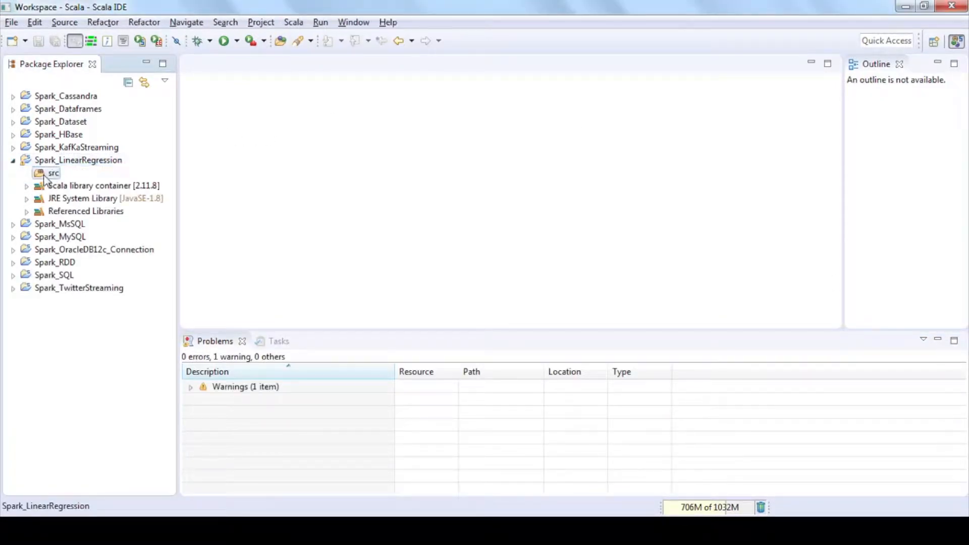
{"action": "right_click", "coordinate": [53, 173]}
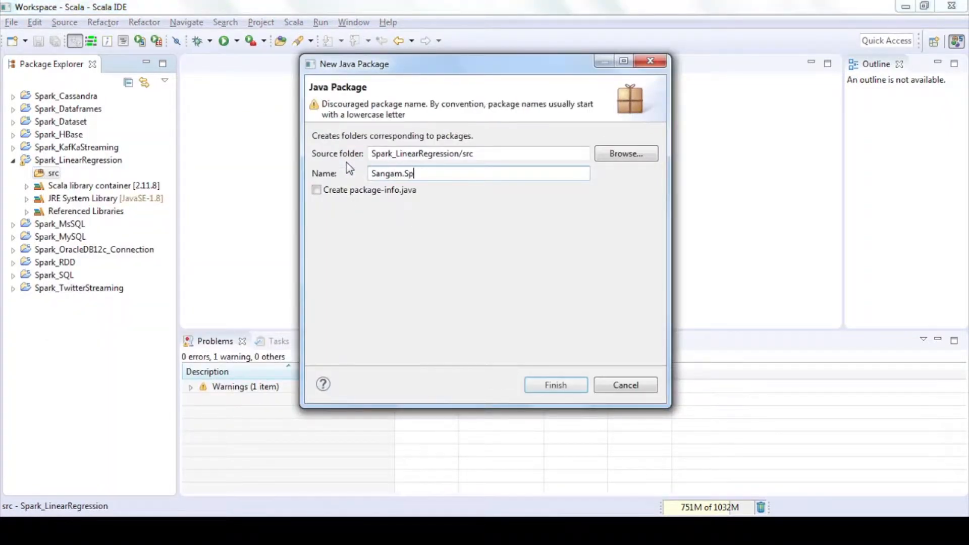
{"action": "left_click", "coordinate": [553, 385]}
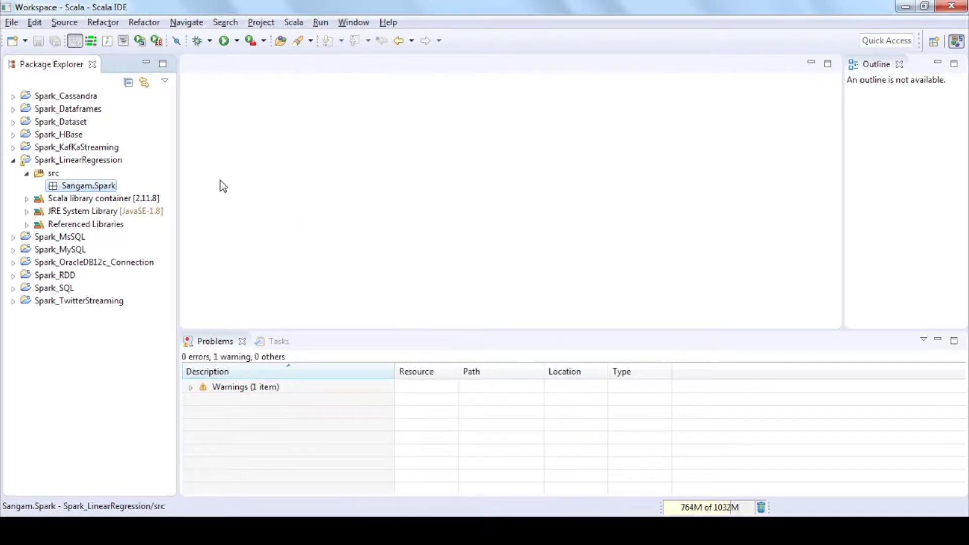
{"action": "right_click", "coordinate": [87, 185]}
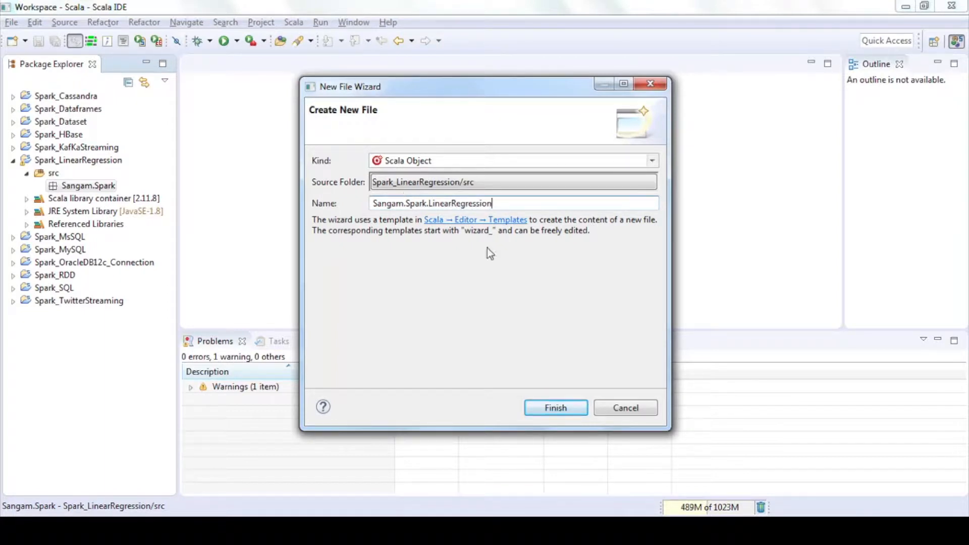
Create LinearRegression.scala, then type the main method and the SparkSession builder code
{"action": "left_click", "coordinate": [554, 407]}
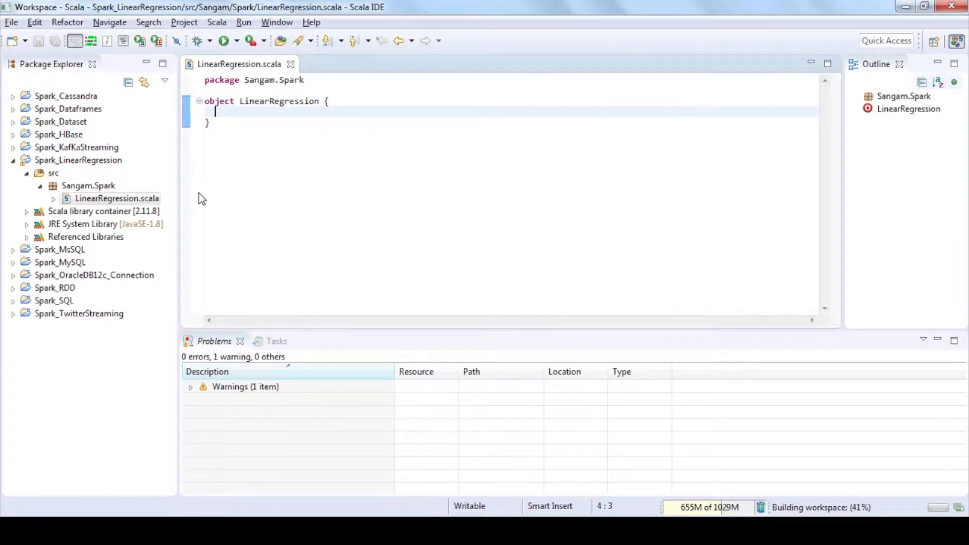
{"action": "type", "text": "def main(args: Array[String]) {"}
{"action": "type", "text": "Logger.getLogger(\"org\").setLevel(Level.ERROR"}
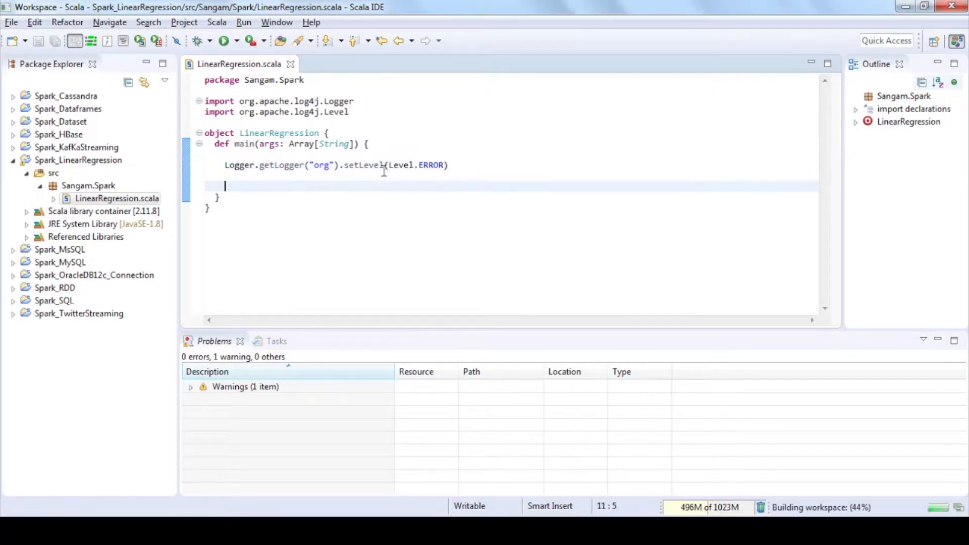
{"action": "type", "text": "val spark = SparkSession.bui"}
{"action": "type", "text": "val data = i"}
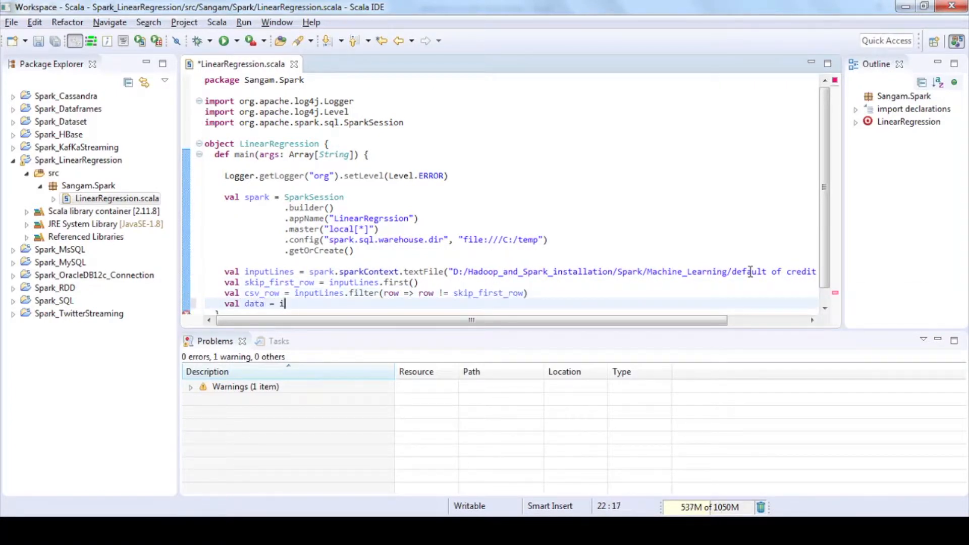
Map inputLines into a label from x(1) and features from x(5), and import spark.implicits._
{"action": "type", "text": "nputLines.map(f)"}
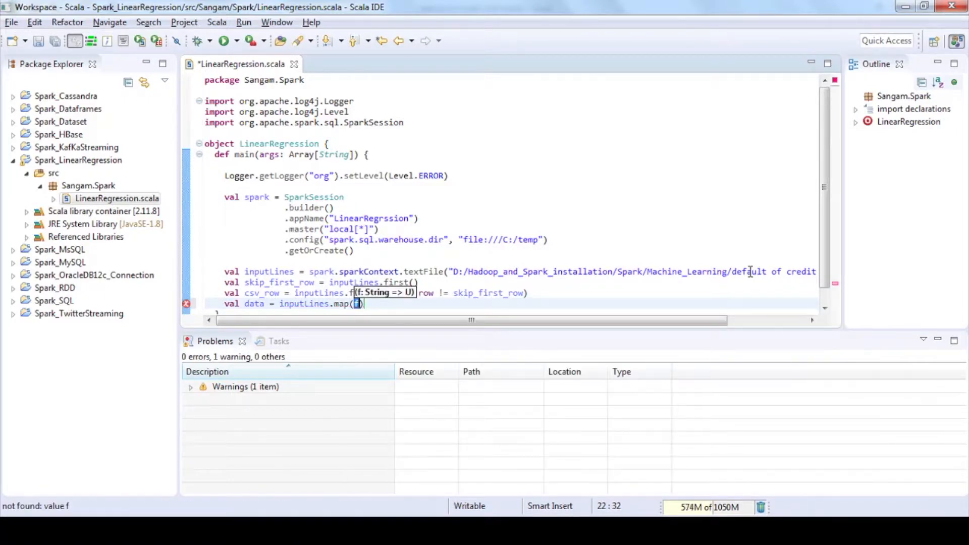
{"action": "type", "text": "_.split(\"\")"}
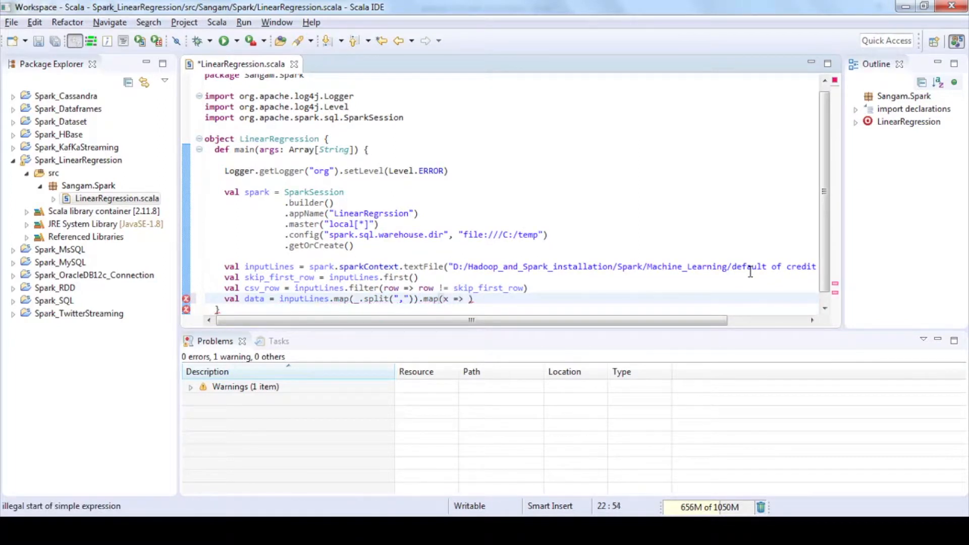
{"action": "type", "text": "(x(1).toDou))"}
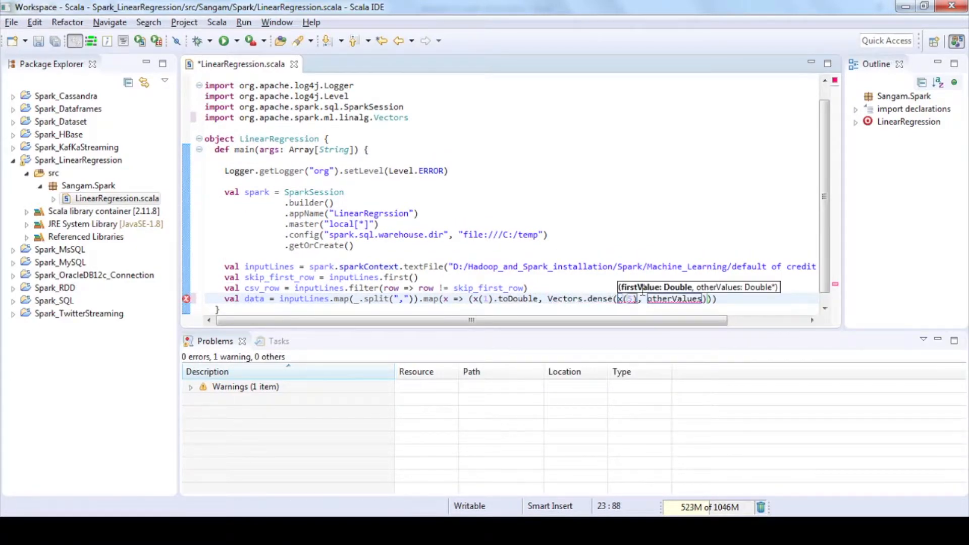
{"action": "type", "text": "x(5).toDouble"}
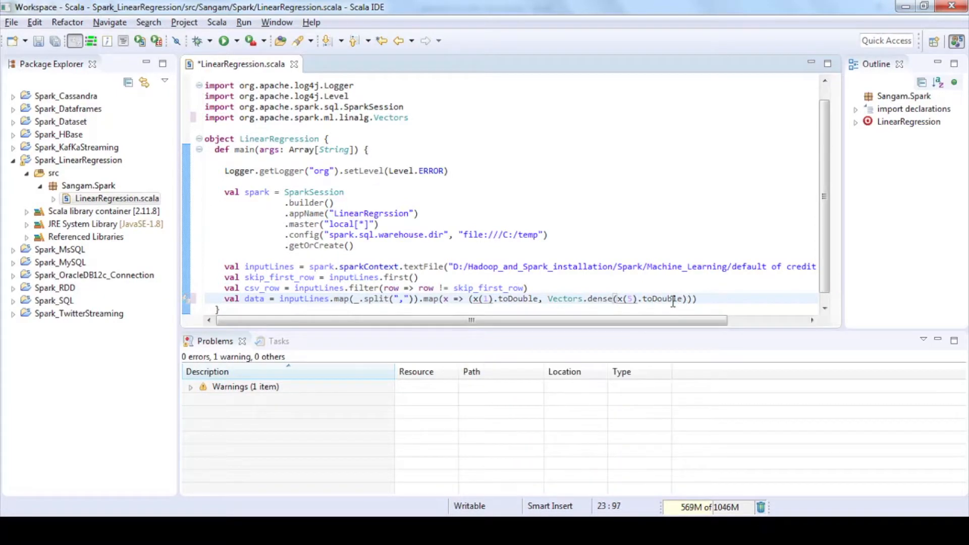
{"action": "type", "text": "import spark.implicits._"}
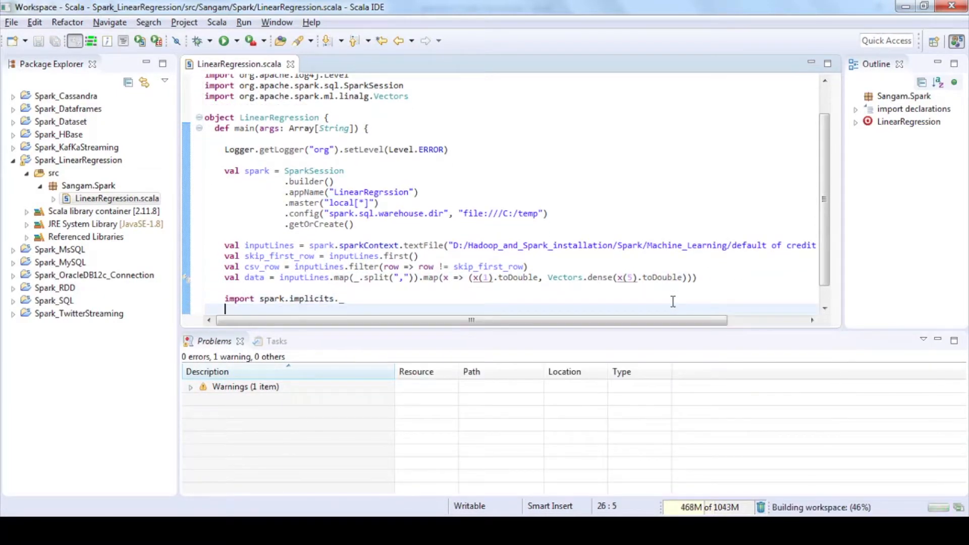
Build df from data with columns label and features, then randomSplit it 0.7/0.3
{"action": "type", "text": "val columnNames = Seq(\"label\")"}
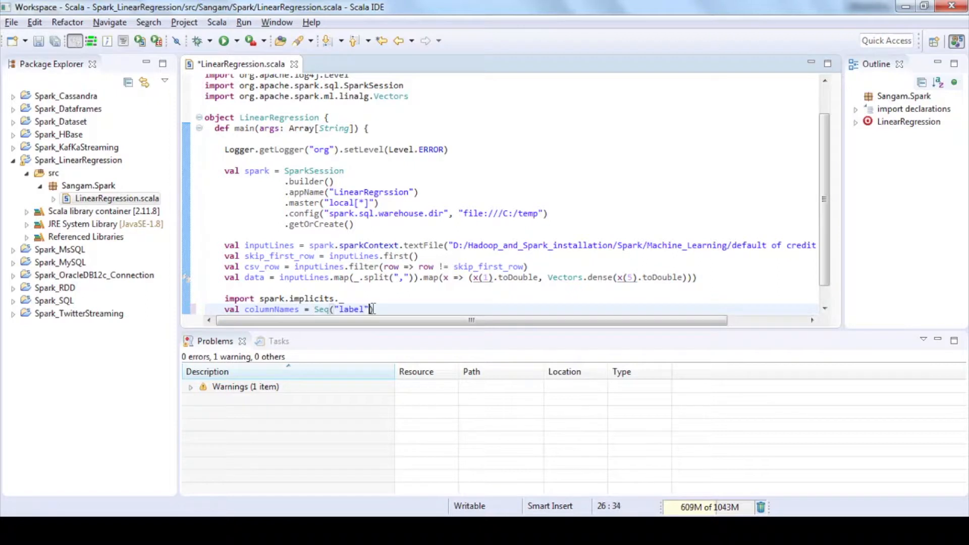
{"action": "type", "text": ", \"features\")"}
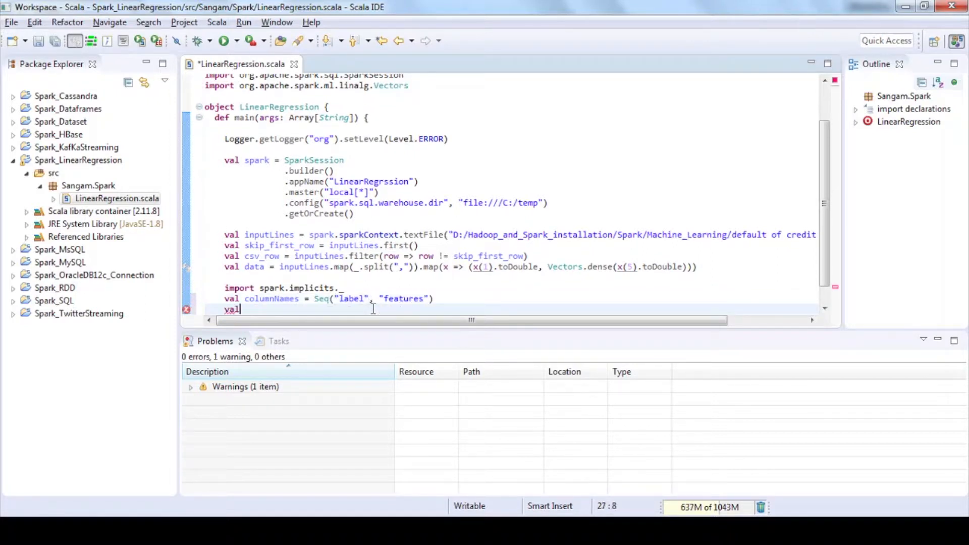
{"action": "type", "text": "df ="}
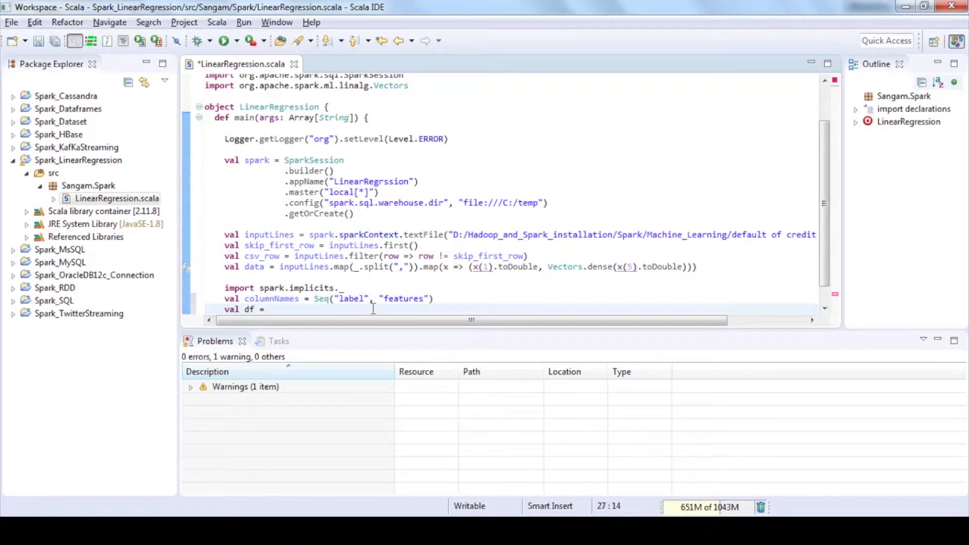
{"action": "type", "text": "data.toDF"}
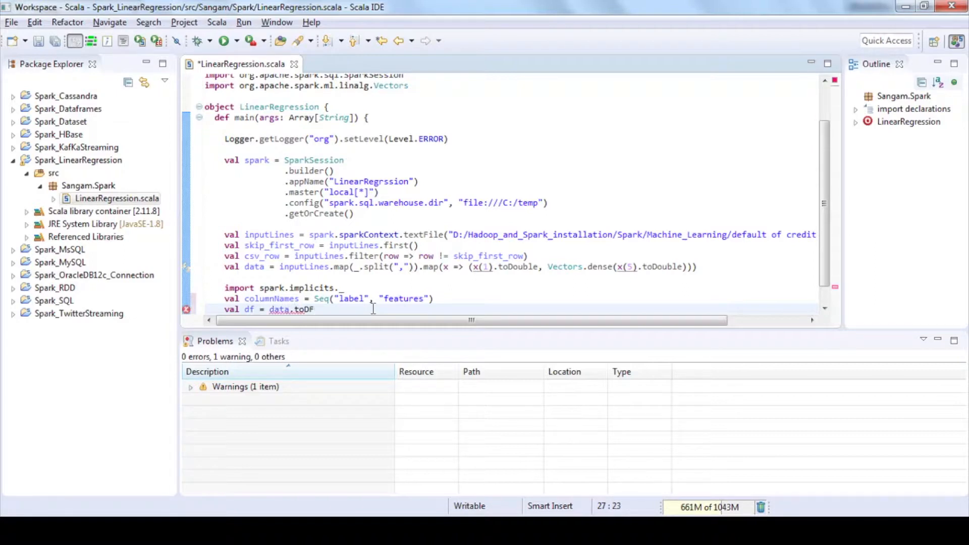
{"action": "type", "text": "(columnNames)"}
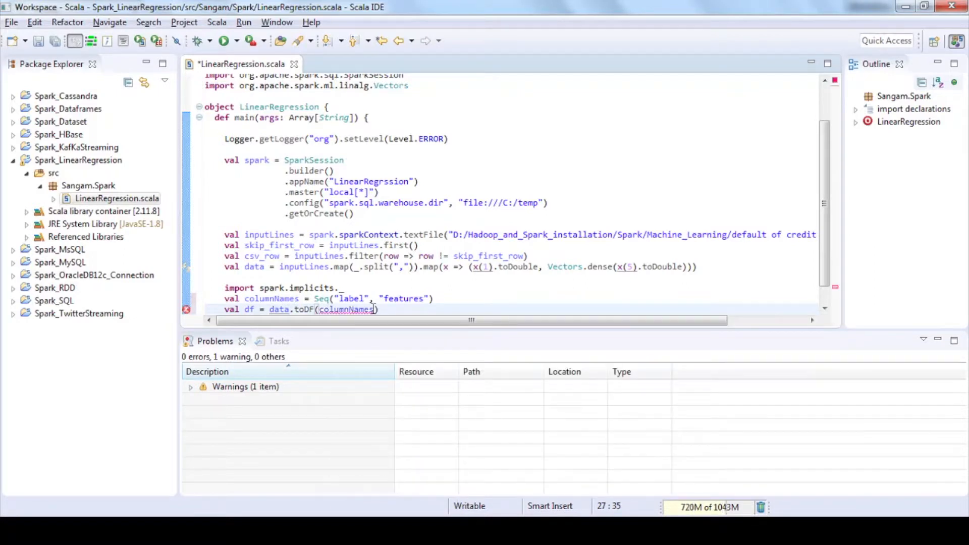
{"action": "type", "text": ": _*"}
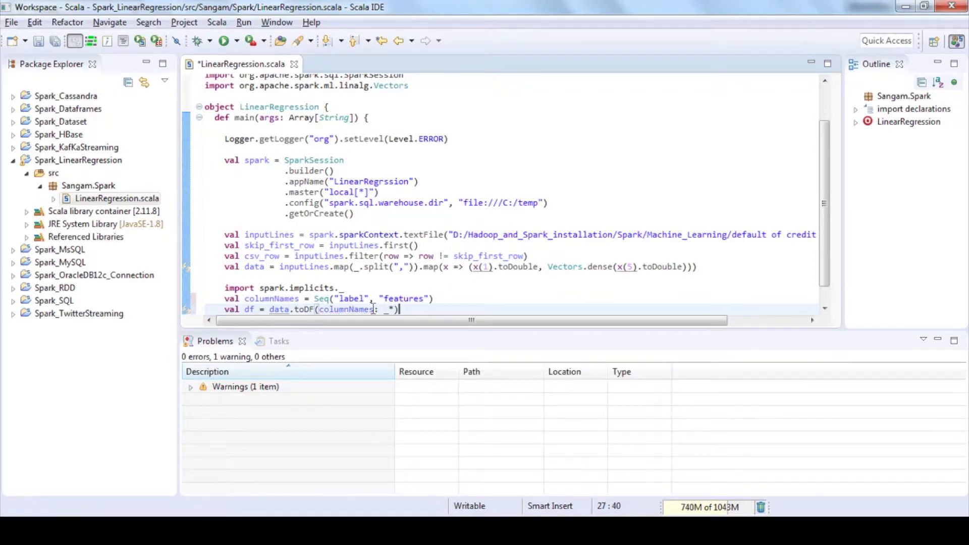
{"action": "type", "text": "val trainTest = df.randomSplit(Array(0.7,0.3))"}
{"action": "type", "text": "val trainingDF = trainTest(0"}
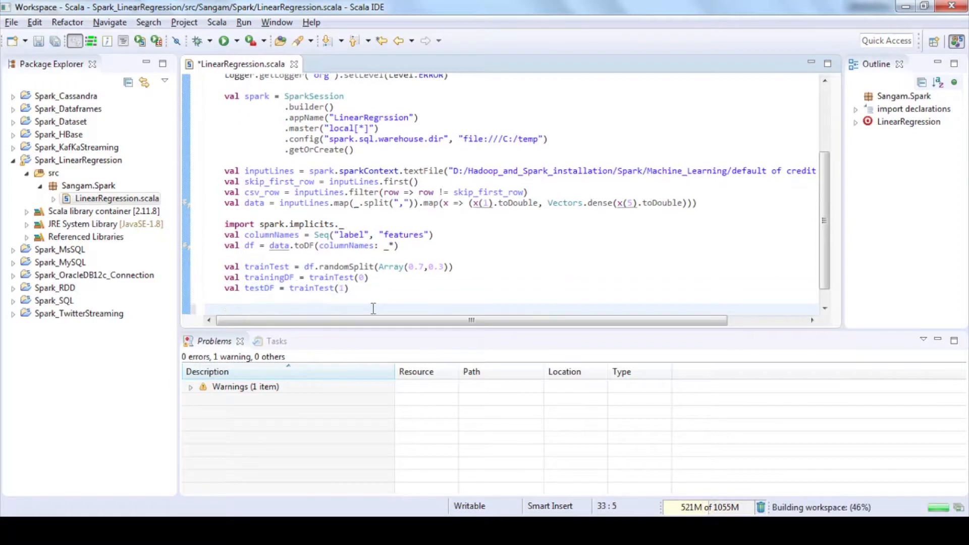
Define LinearRegression lir with regParam and tolerance 1E-6, fit lrModel, and print coefficients and intercept
{"action": "type", "text": "val lir = new LinearRegression"}
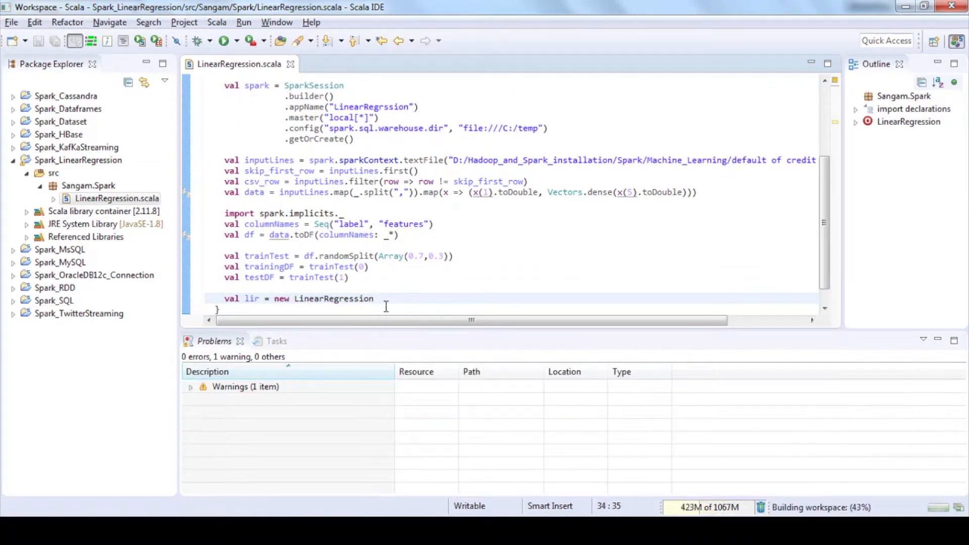
{"action": "type", "text": ".setRegParam(0.3"}
{"action": "type", "text": ".setMaxIter(100"}
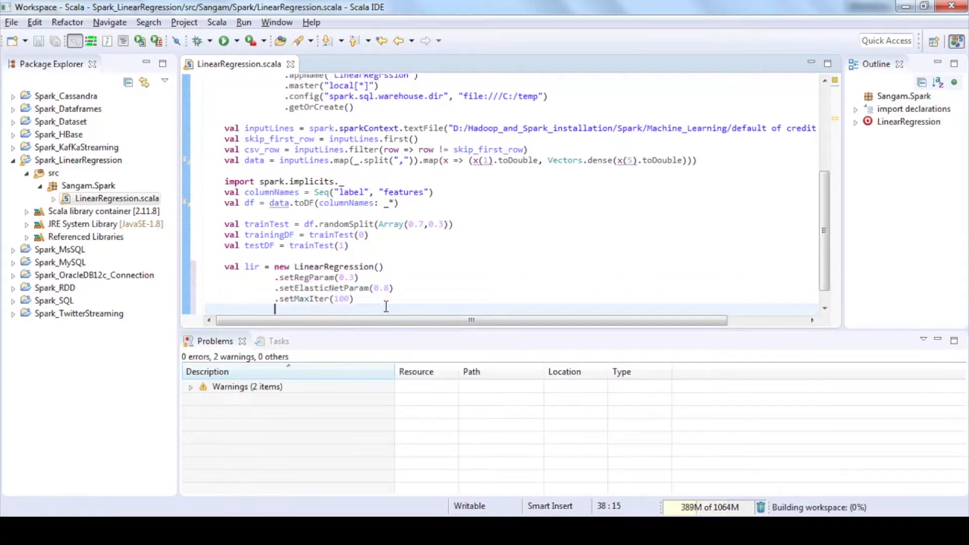
{"action": "type", "text": ".setTol(1E-6)"}
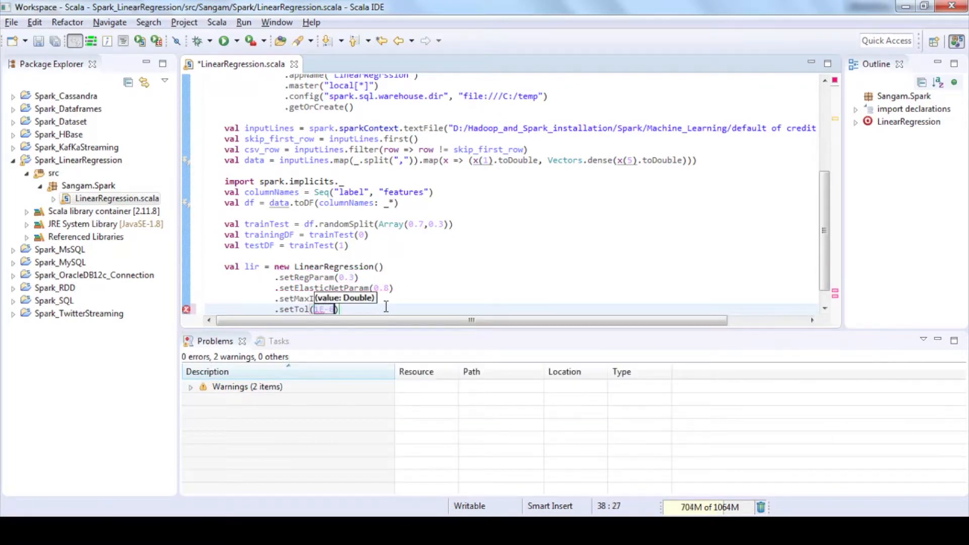
{"action": "type", "text": "val lrModel = lir.fit(trainingDF"}
{"action": "type", "text": "println(s\"Coefficients: ${lrModel.coefficients"}
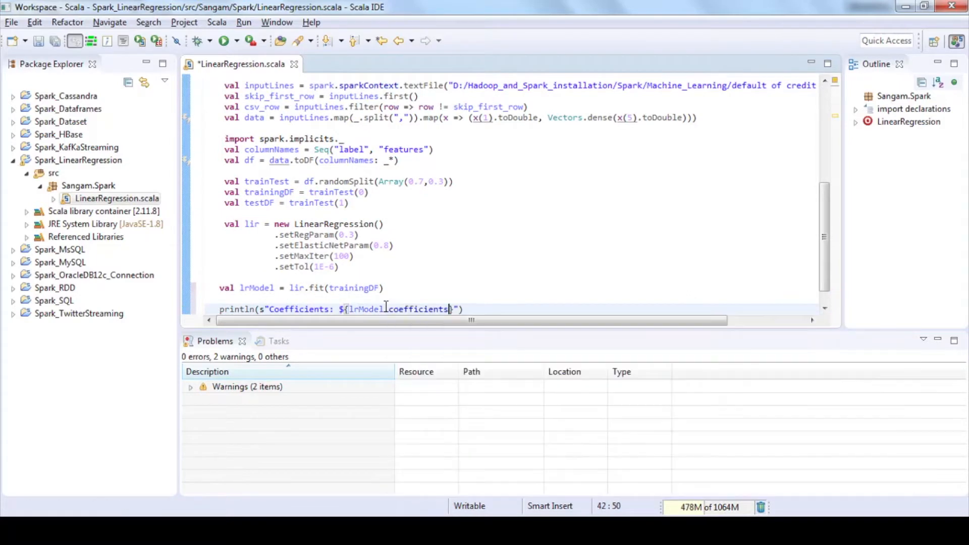
{"action": "type", "text": "Intercept: ${lrModel.intercept"}
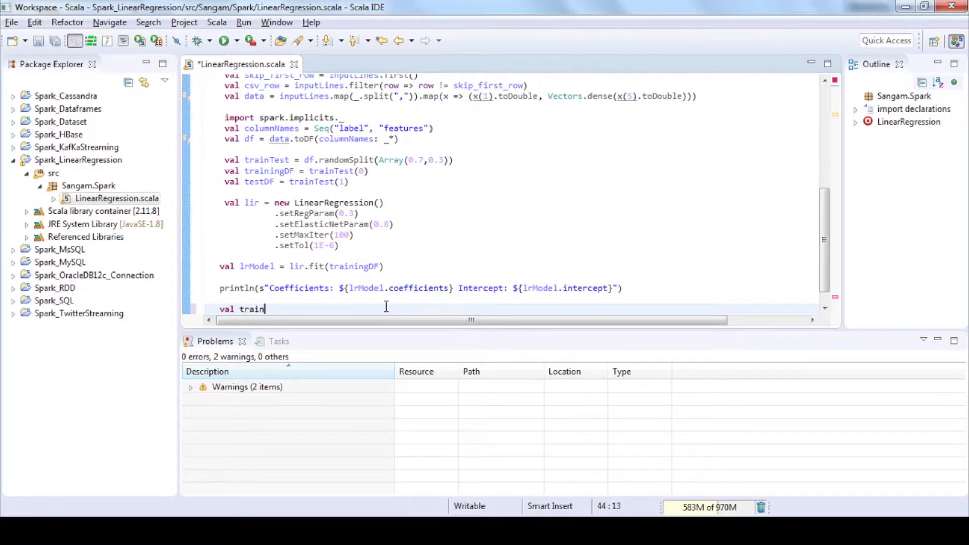
Assign trainingSummary = lrModel.summary and show its residuals
{"action": "type", "text": "ingSummary ="}
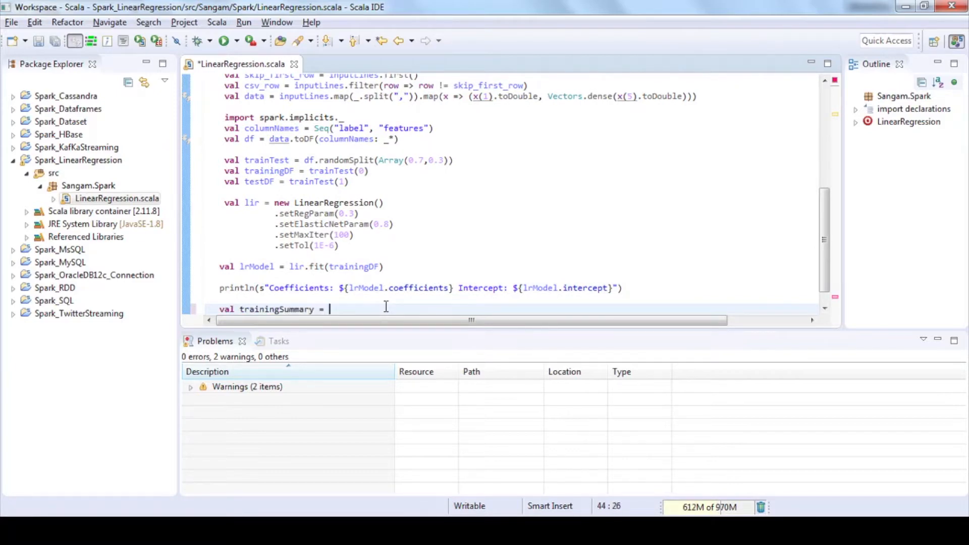
{"action": "type", "text": "lrModel.summary"}
{"action": "type", "text": "trainingSummary"}
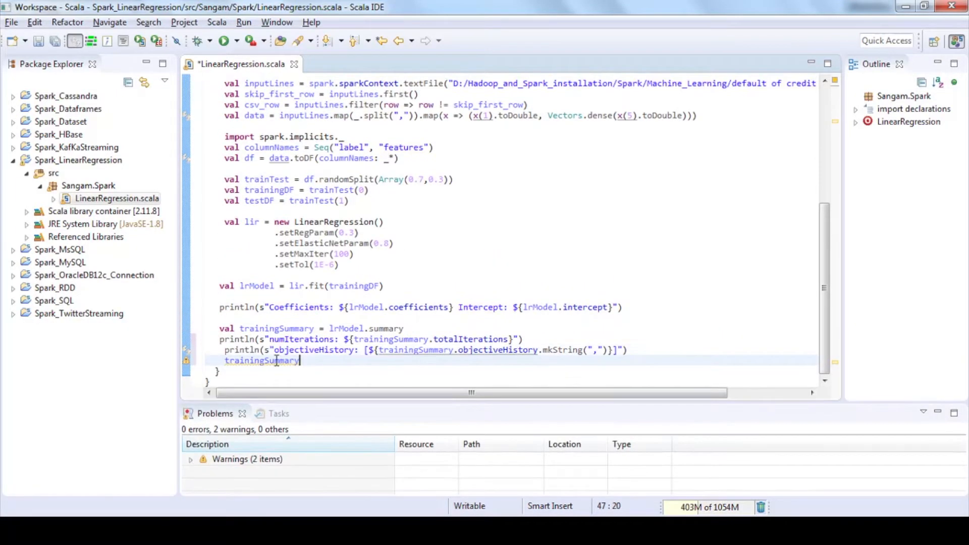
{"action": "type", "text": ".resu"}
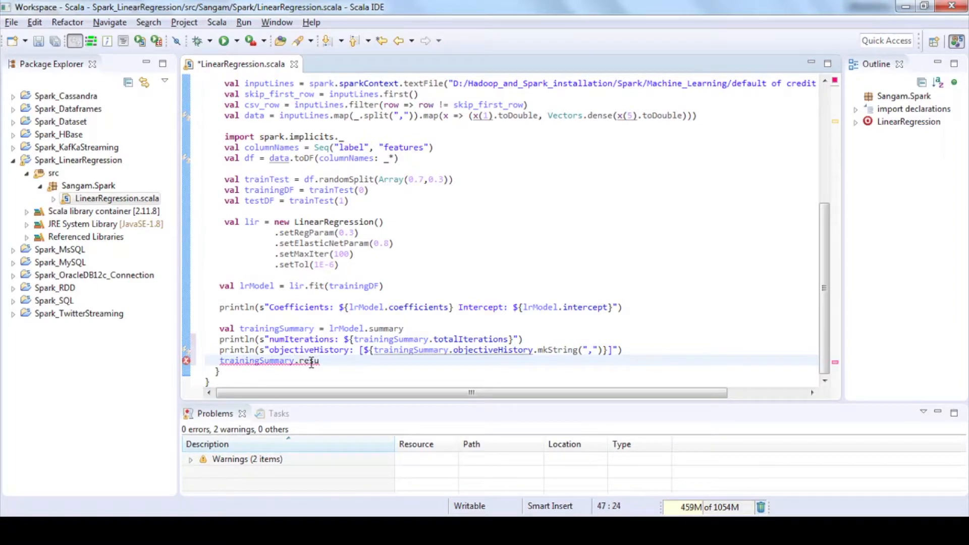
{"action": "type", "text": "duals.show"}
{"action": "type", "text": "println"}
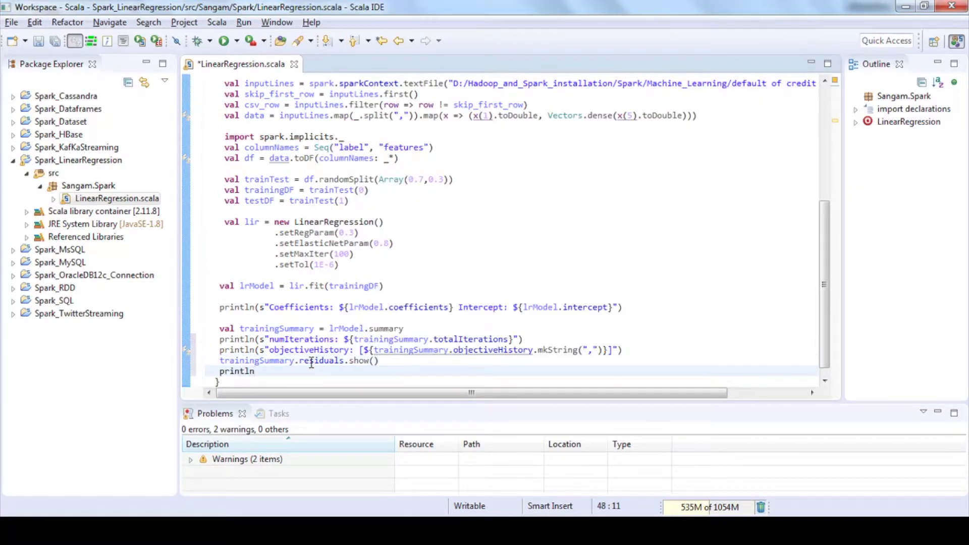
{"action": "type", "text": "()"}
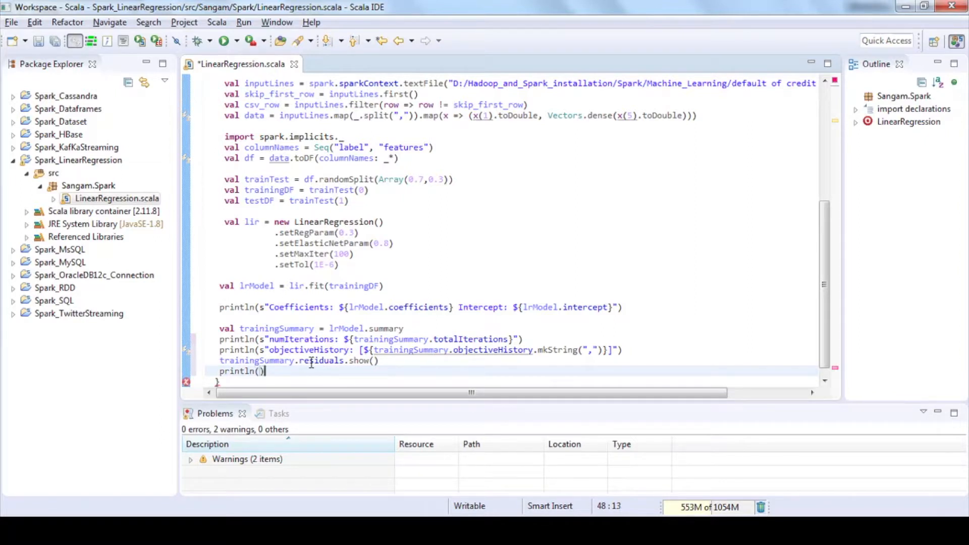
Print the training summary's RMSE (rootMeanSquaredError) and r2
{"action": "type", "text": "RMSE\""}
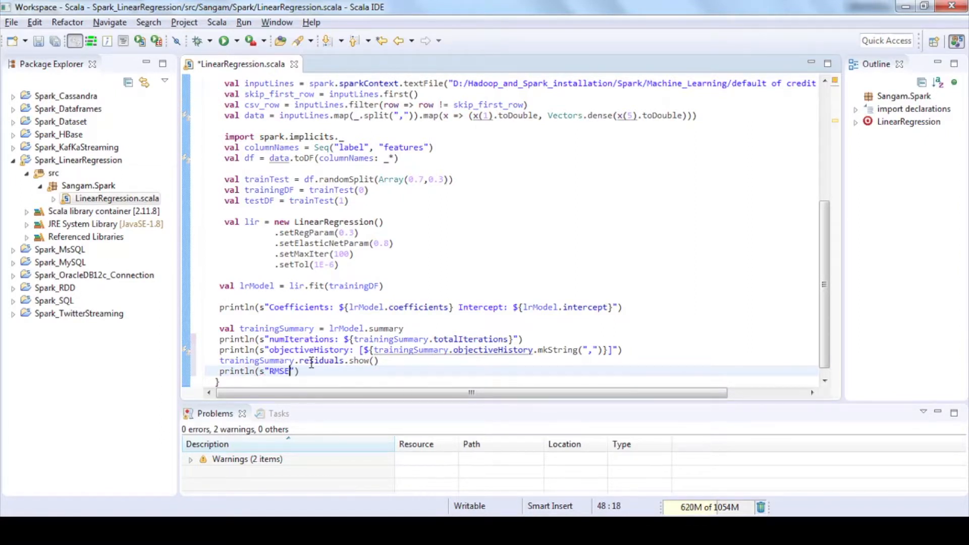
{"action": "type", "text": ":"}
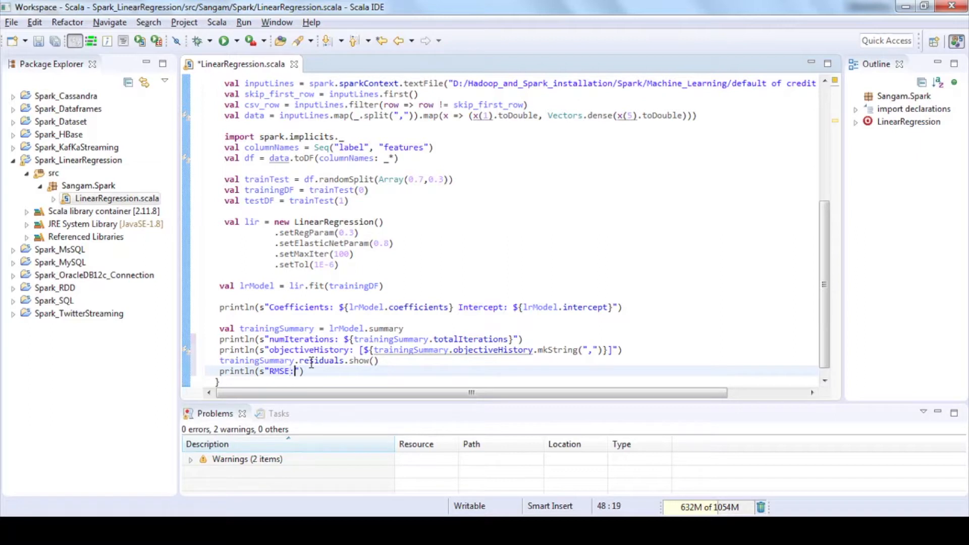
{"action": "type", "text": "$"}
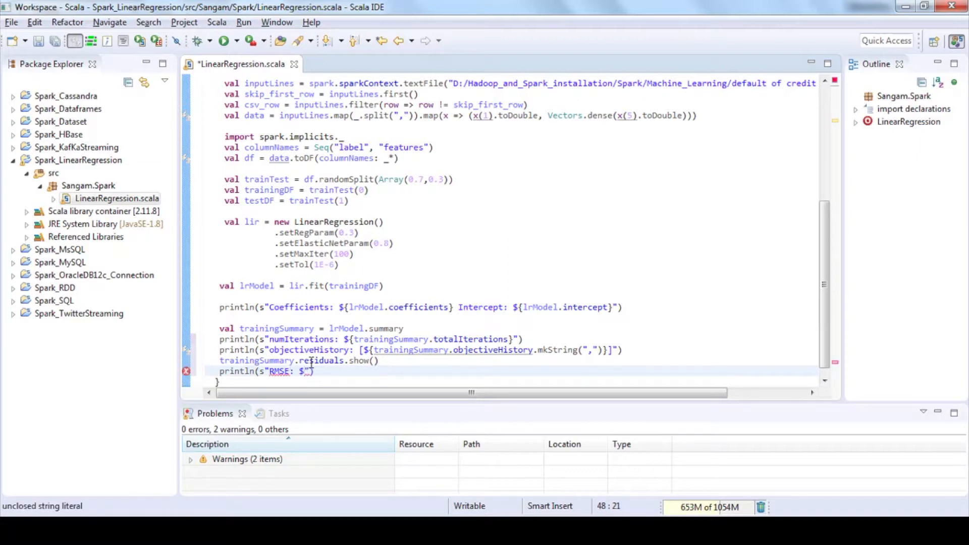
{"action": "type", "text": "trainingSummary.t"}
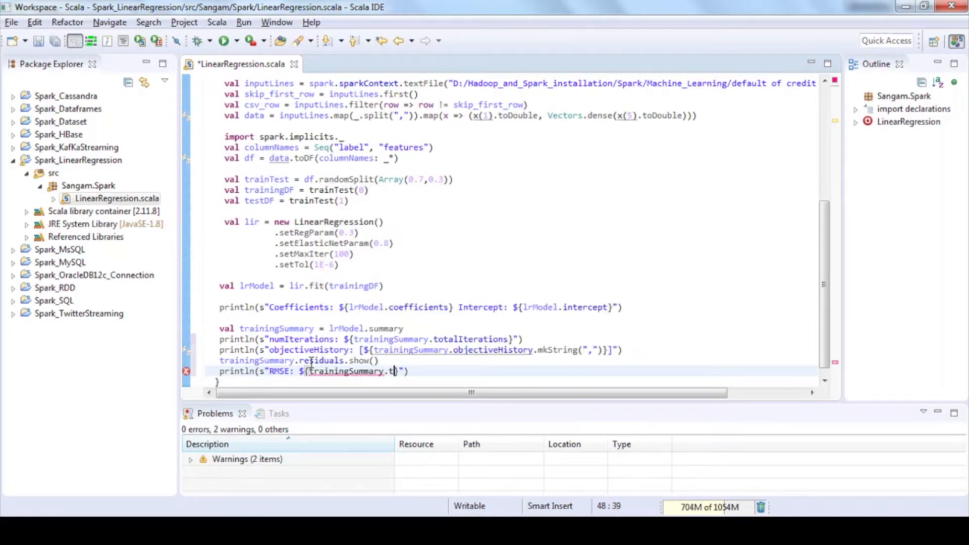
{"action": "type", "text": "rootMeanSquaredError"}
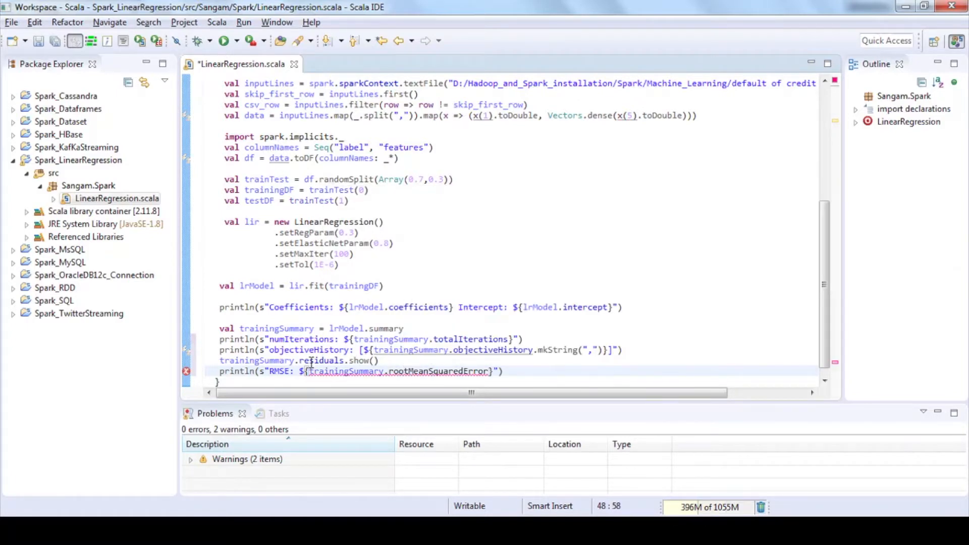
{"action": "type", "text": "pri"}
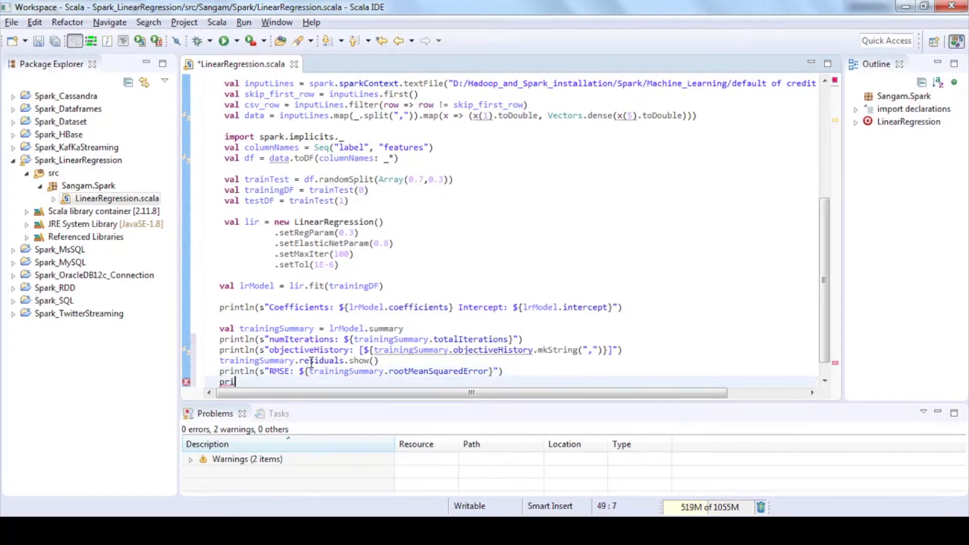
{"action": "type", "text": "ntln(s\""}
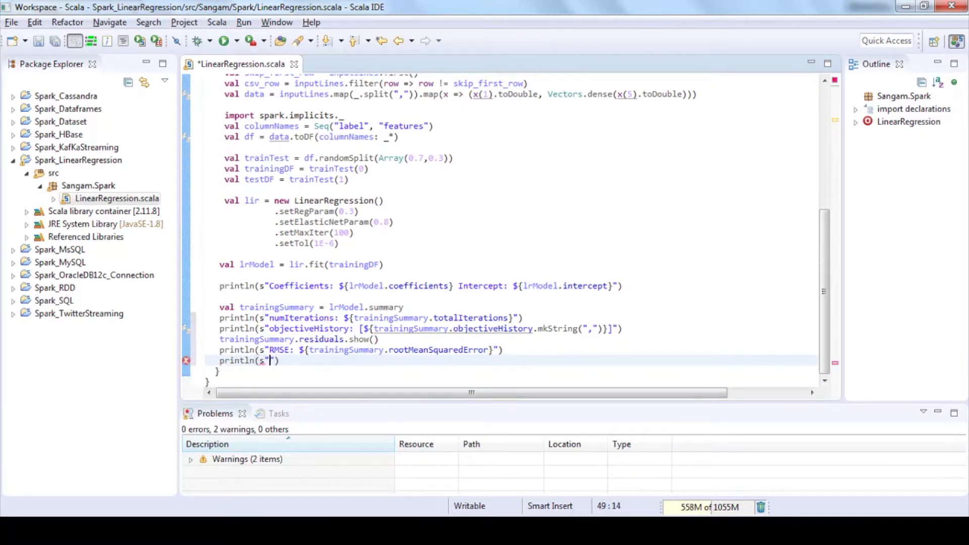
{"action": "type", "text": "r2: $"}
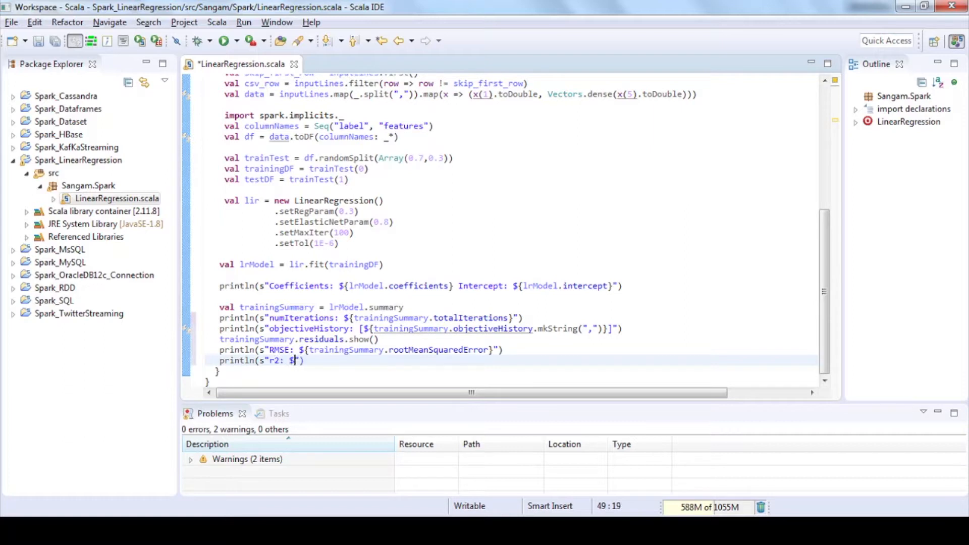
{"action": "type", "text": "{"}
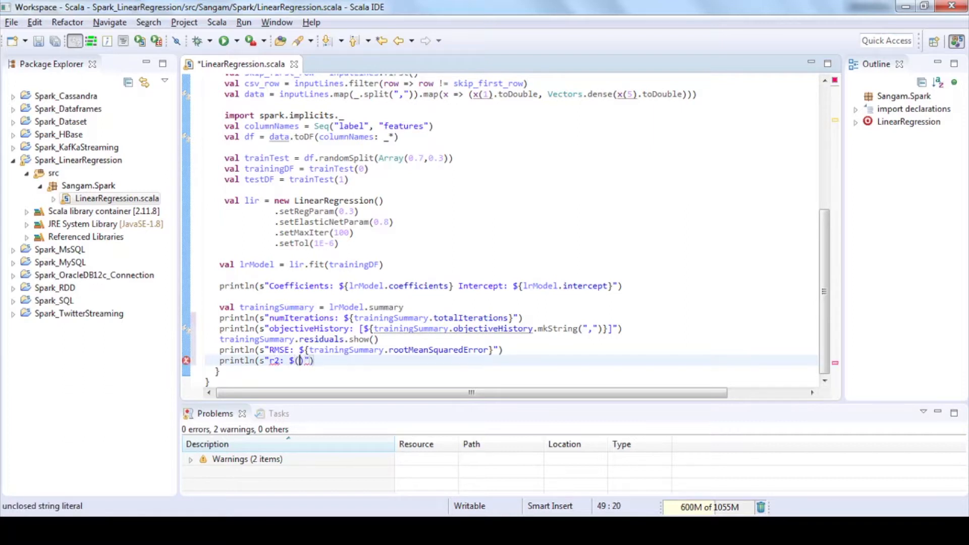
{"action": "type", "text": "trainingSummary"}
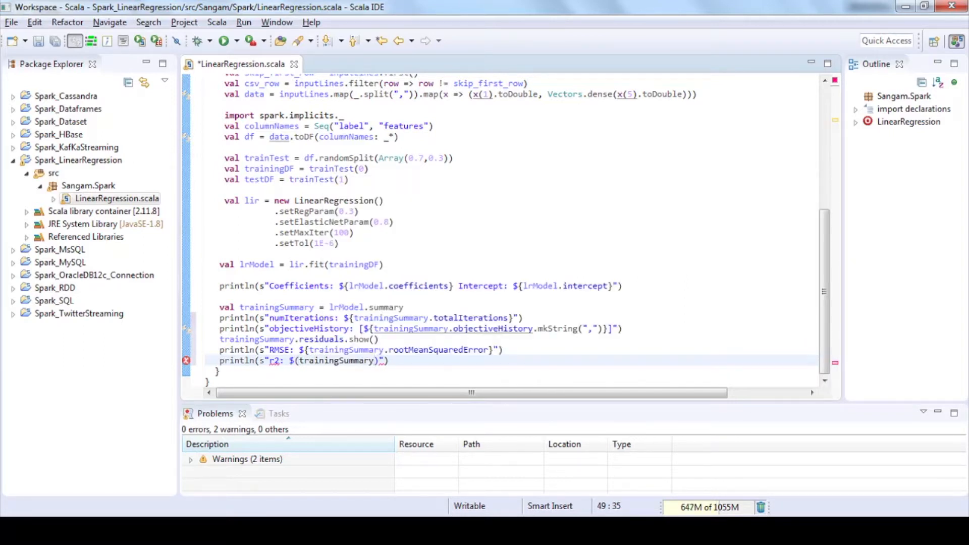
{"action": "type", "text": ".r2"}
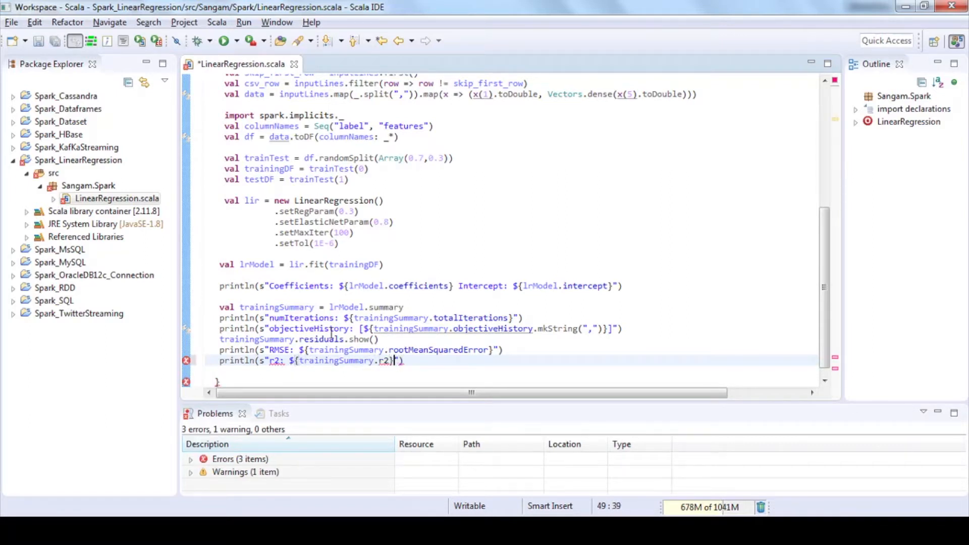
Define fullPredictions on testDF and map its prediction and label columns into predictionAndLabel double pairs
{"action": "type", "text": "val"}
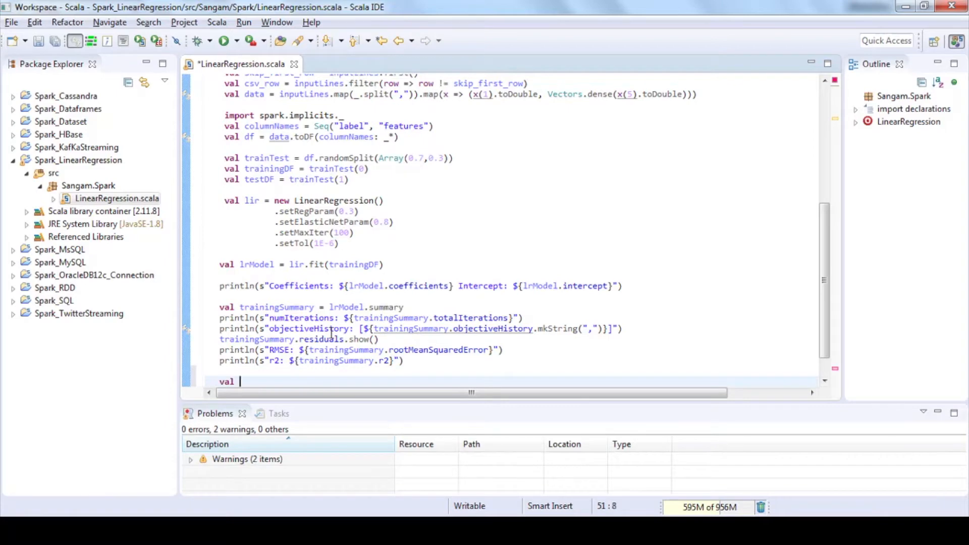
{"action": "type", "text": "fullPre"}
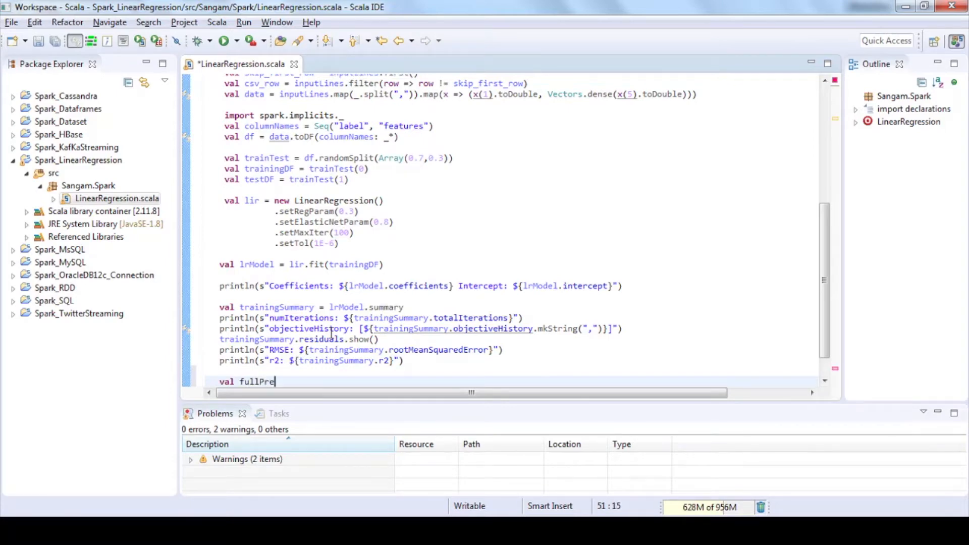
{"action": "type", "text": "dictions = lrModel.transform(testDF).cache("}
{"action": "type", "text": "val prediction"}
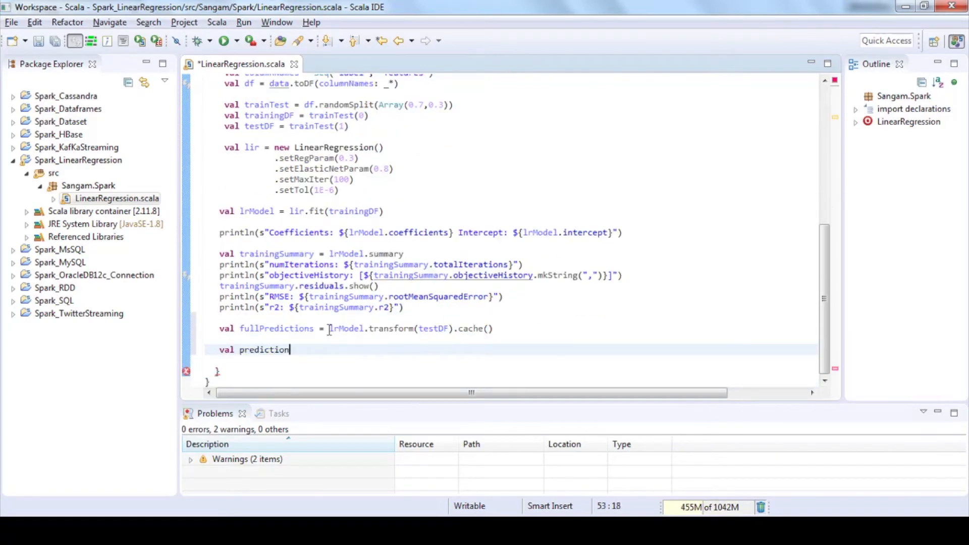
{"action": "type", "text": "AndLabel = fullPredictions.select(\"prediction\", \"label\").rd"}
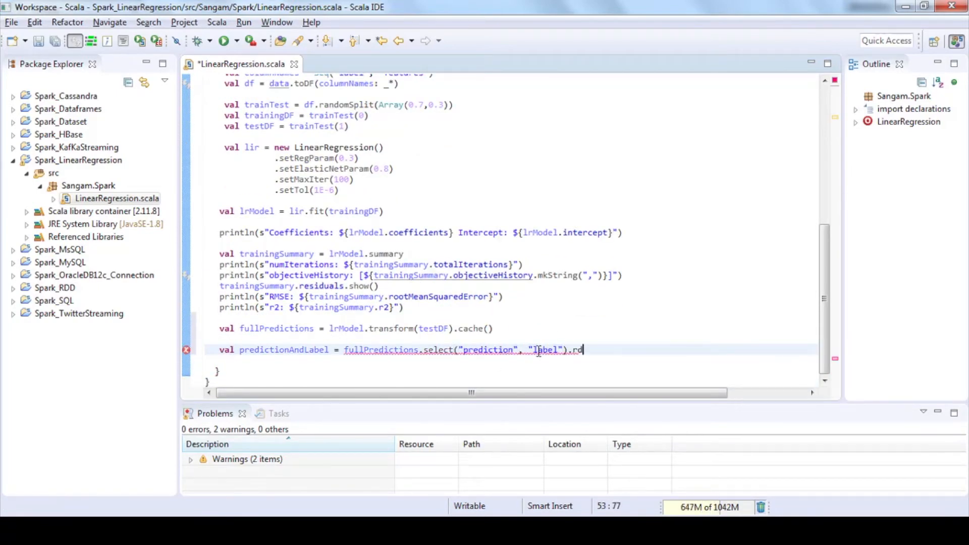
{"action": "type", "text": "d.map(x => (x.getDouble(0), x.getDouble(1)))"}
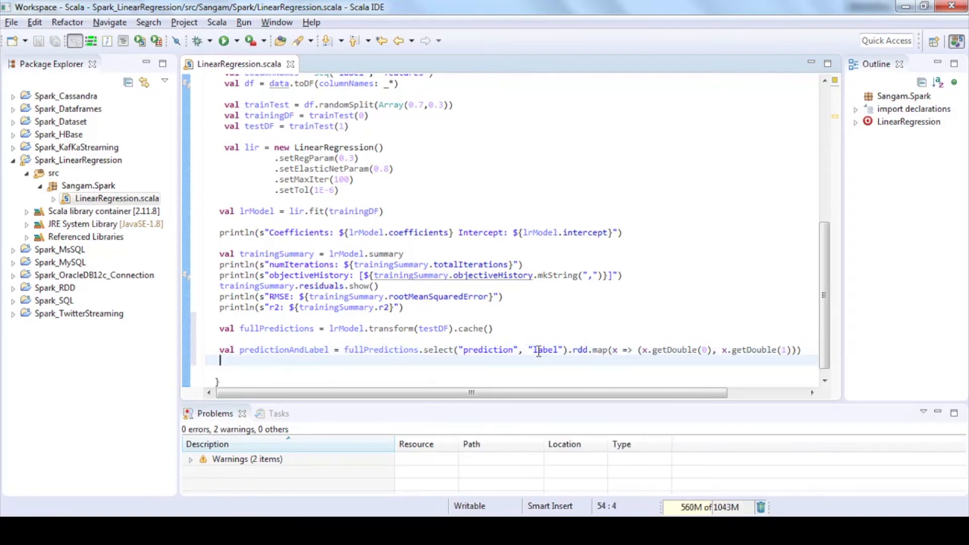
{"action": "type", "text": "predictionAndLabel"}
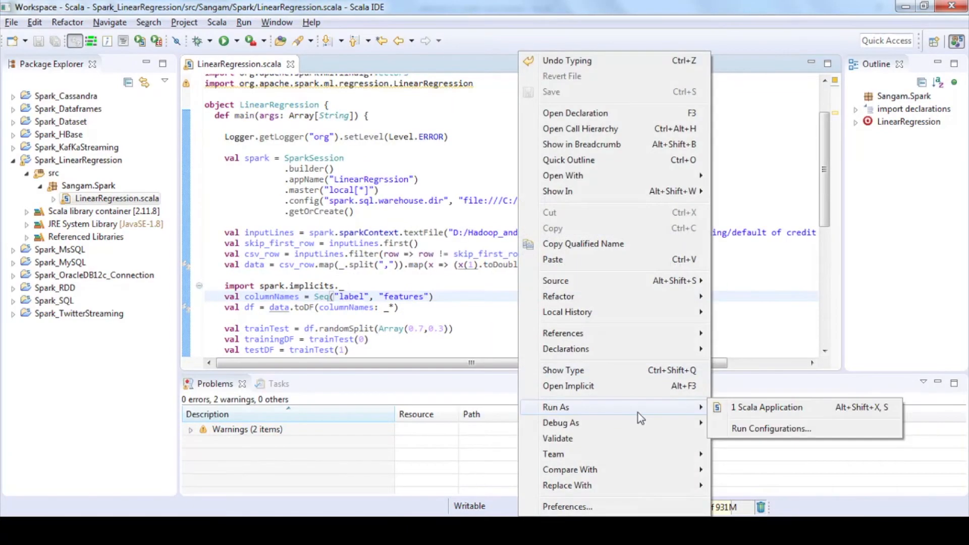
Run LinearRegression as a Scala Application and scroll through the console output
{"action": "left_click", "coordinate": [766, 406]}
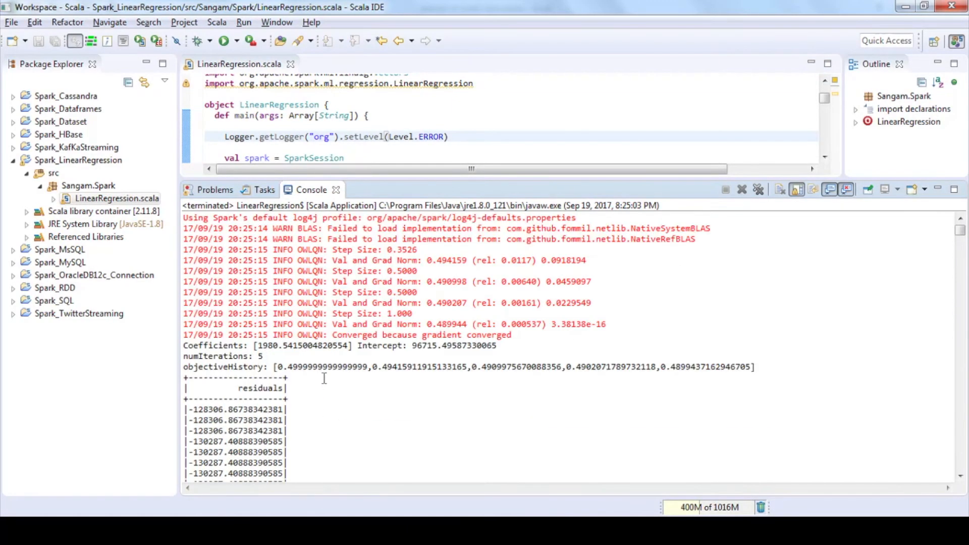
{"action": "scroll", "scroll_direction": "down", "scroll_amount": 3}
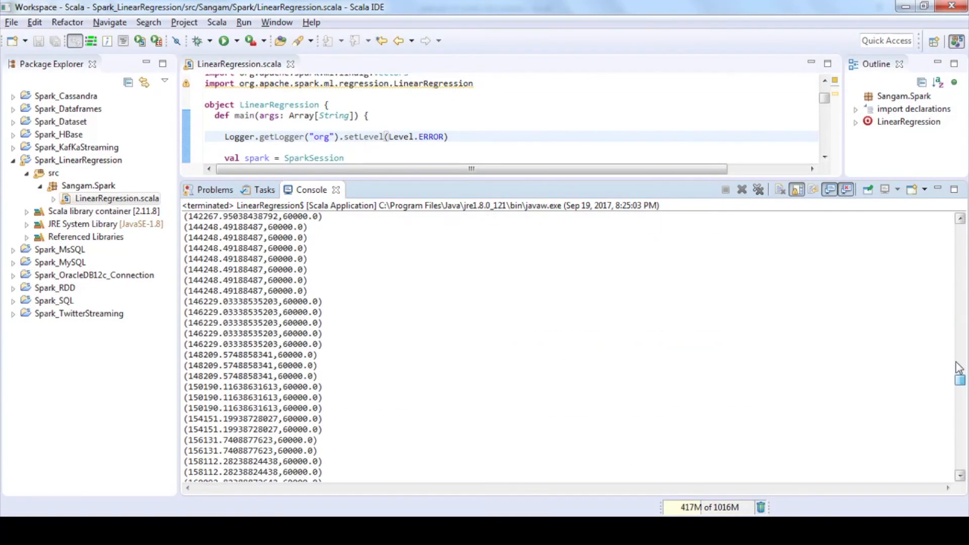